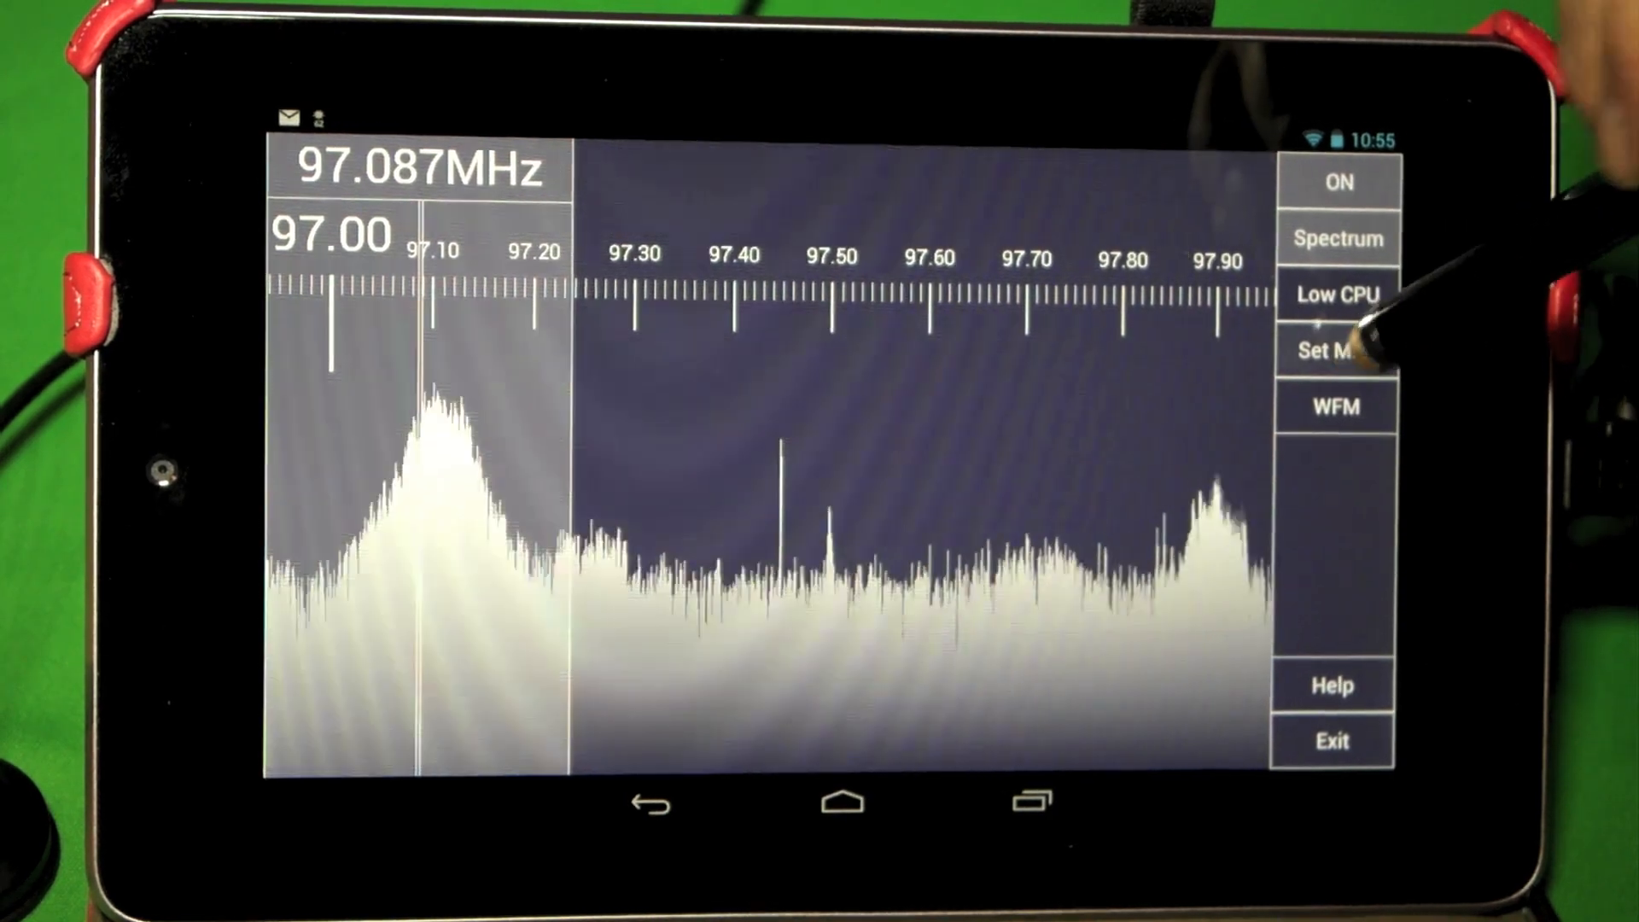
# - Retune the receiver from 97.087 MHz to 97.897 MHz in WFM mode
pyautogui.click(1338, 350)
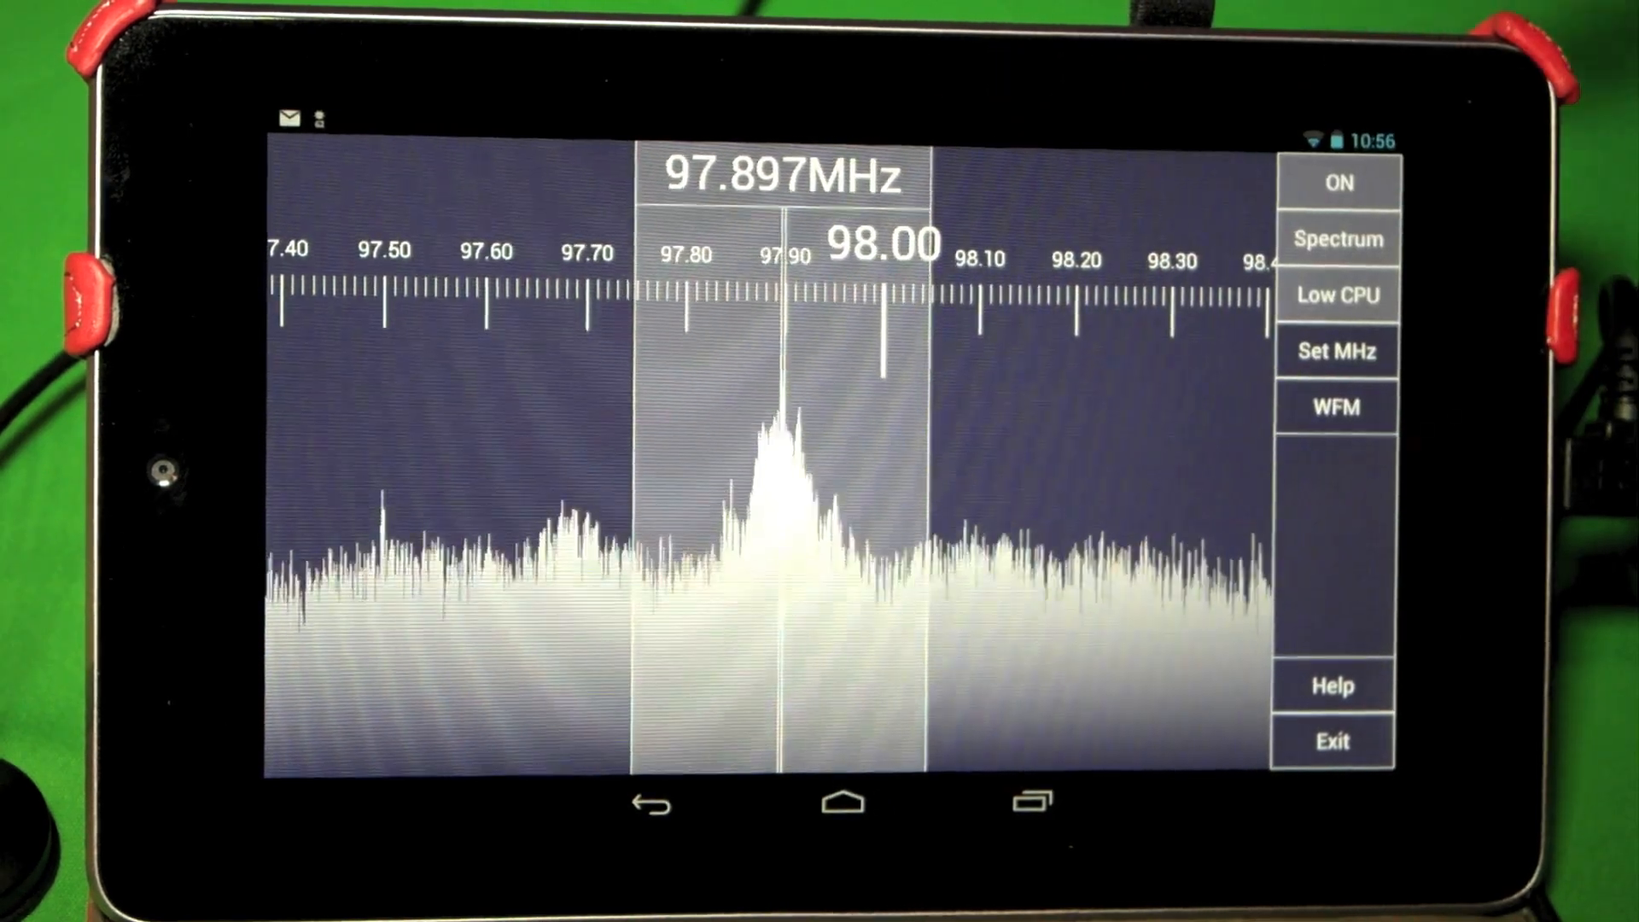
# - Cycle demodulation WFM → AM → NFM → USB → DSB at 97.897 MHz
pyautogui.click(1336, 406)
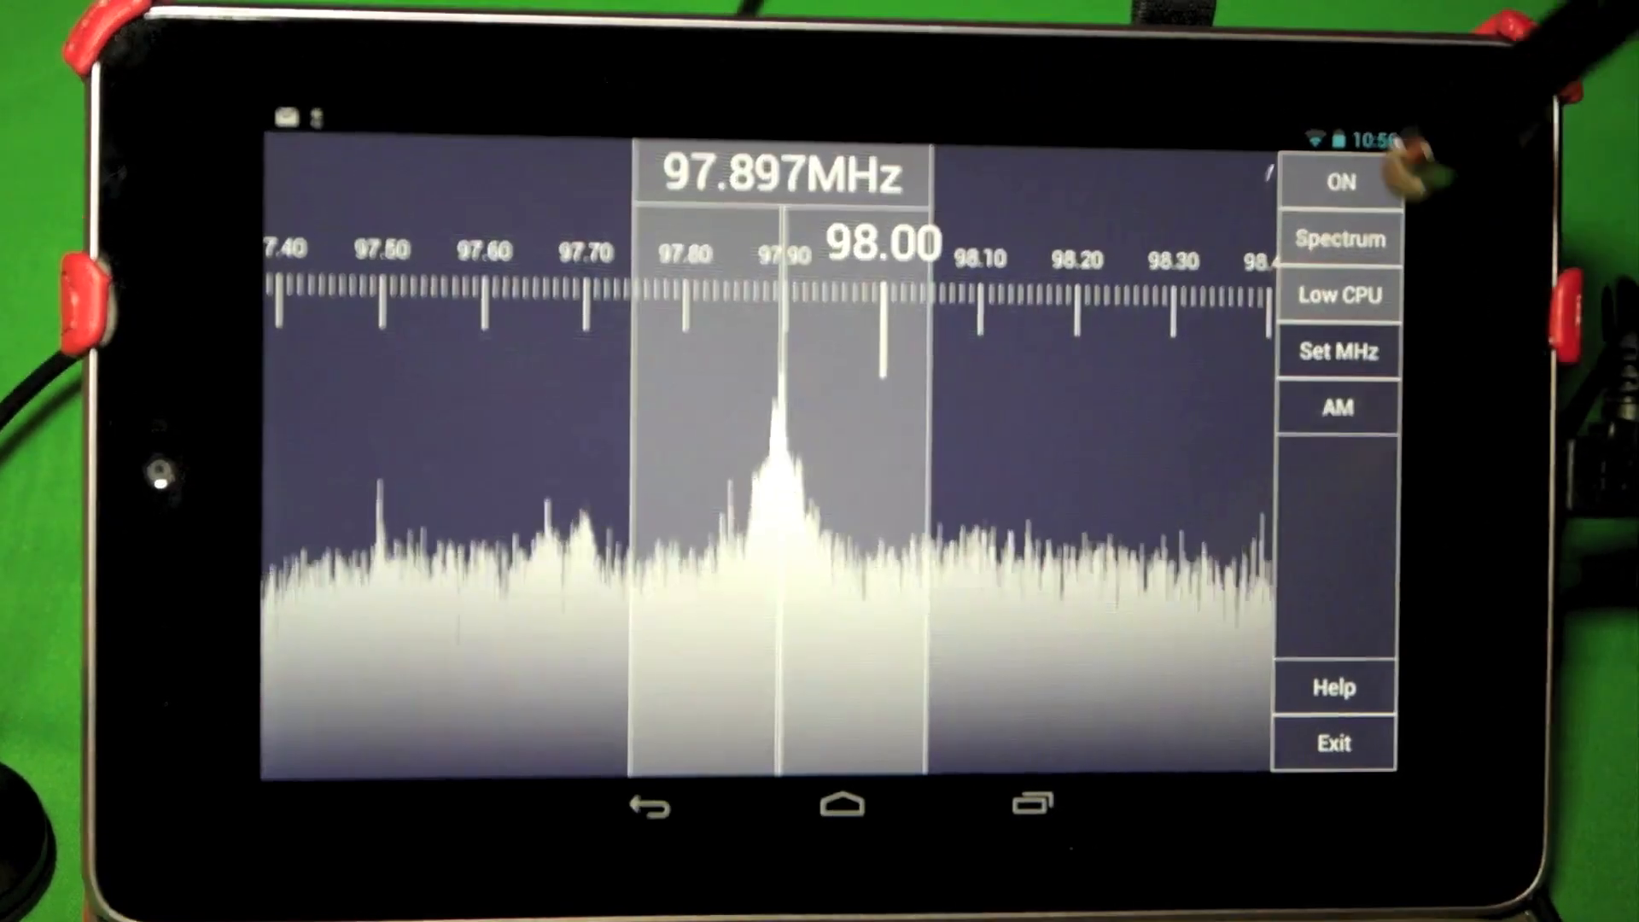
pyautogui.click(1335, 406)
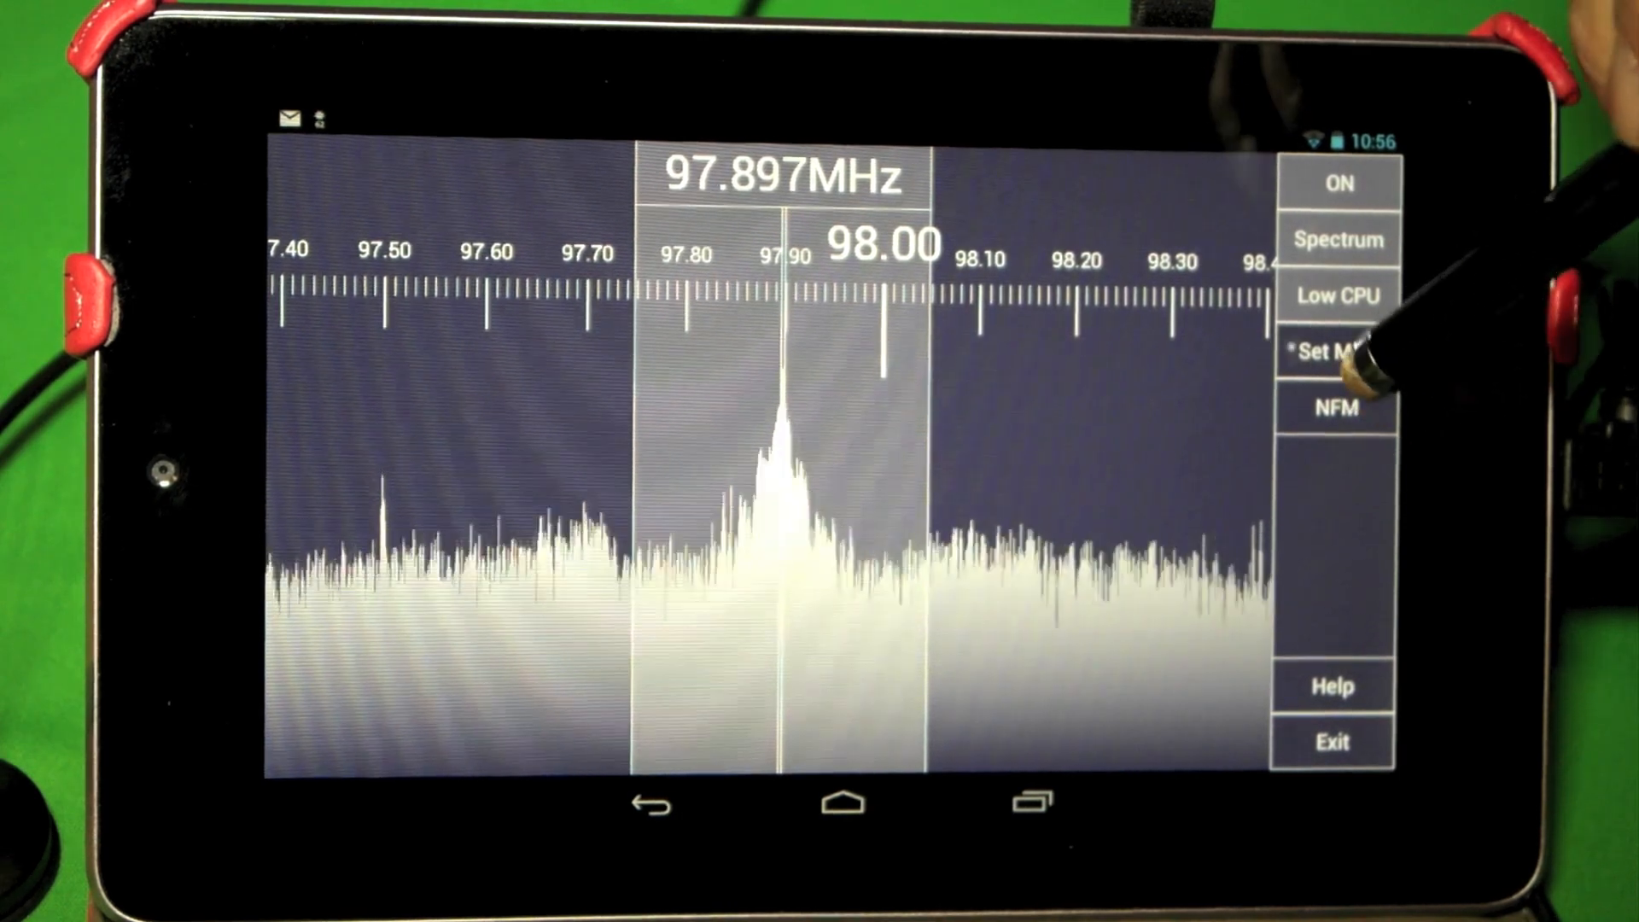
pyautogui.click(1335, 406)
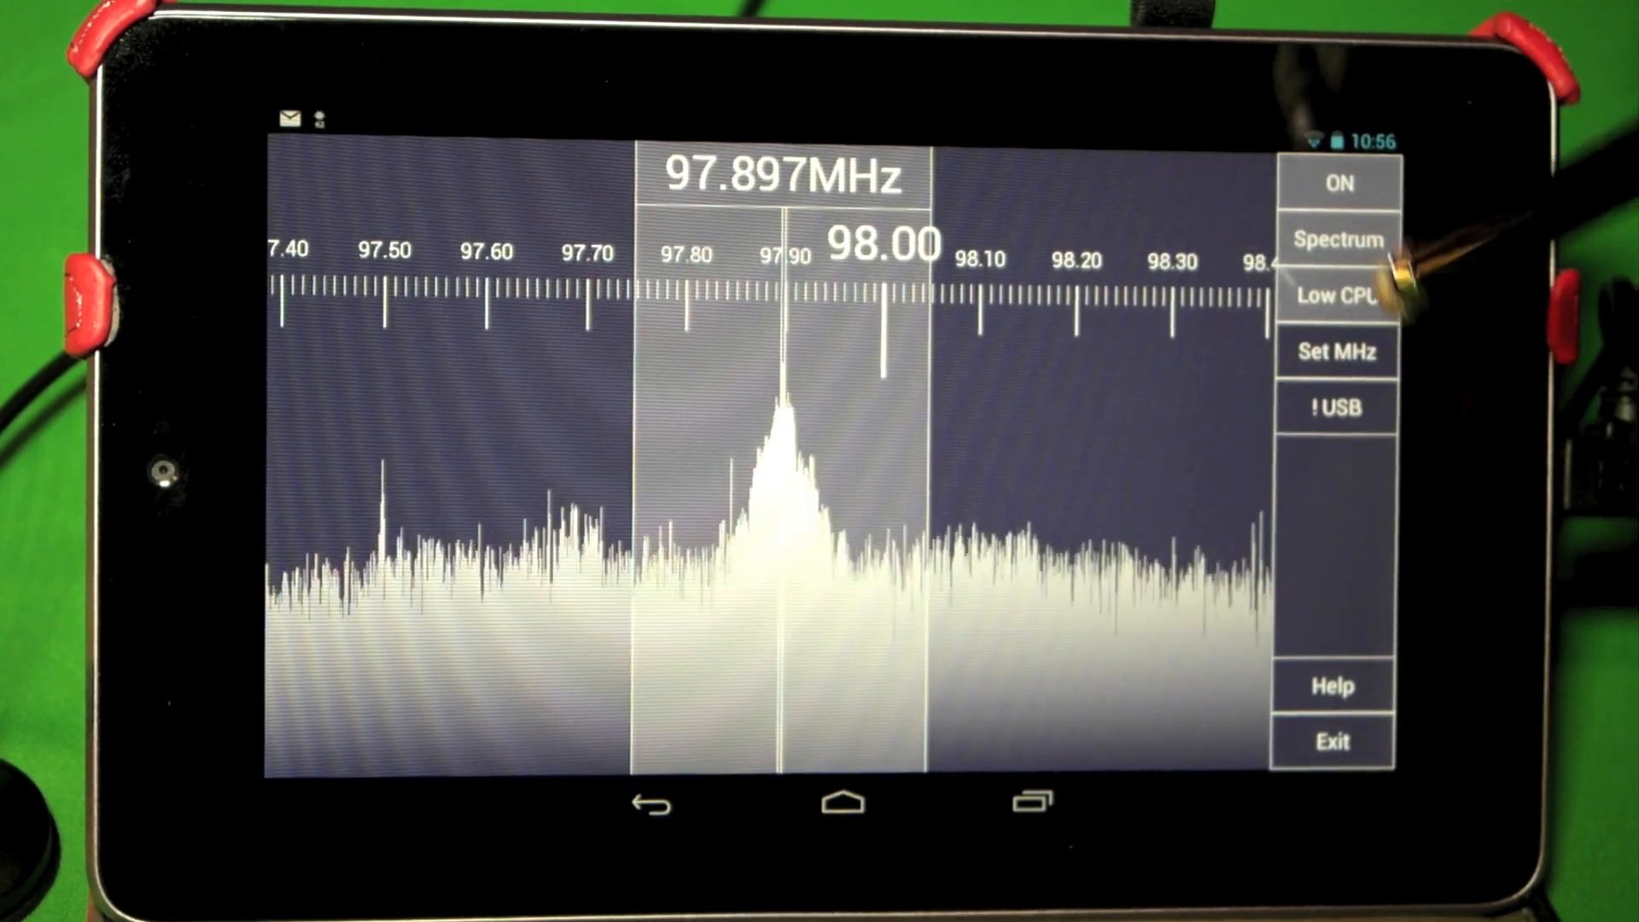
pyautogui.click(1338, 406)
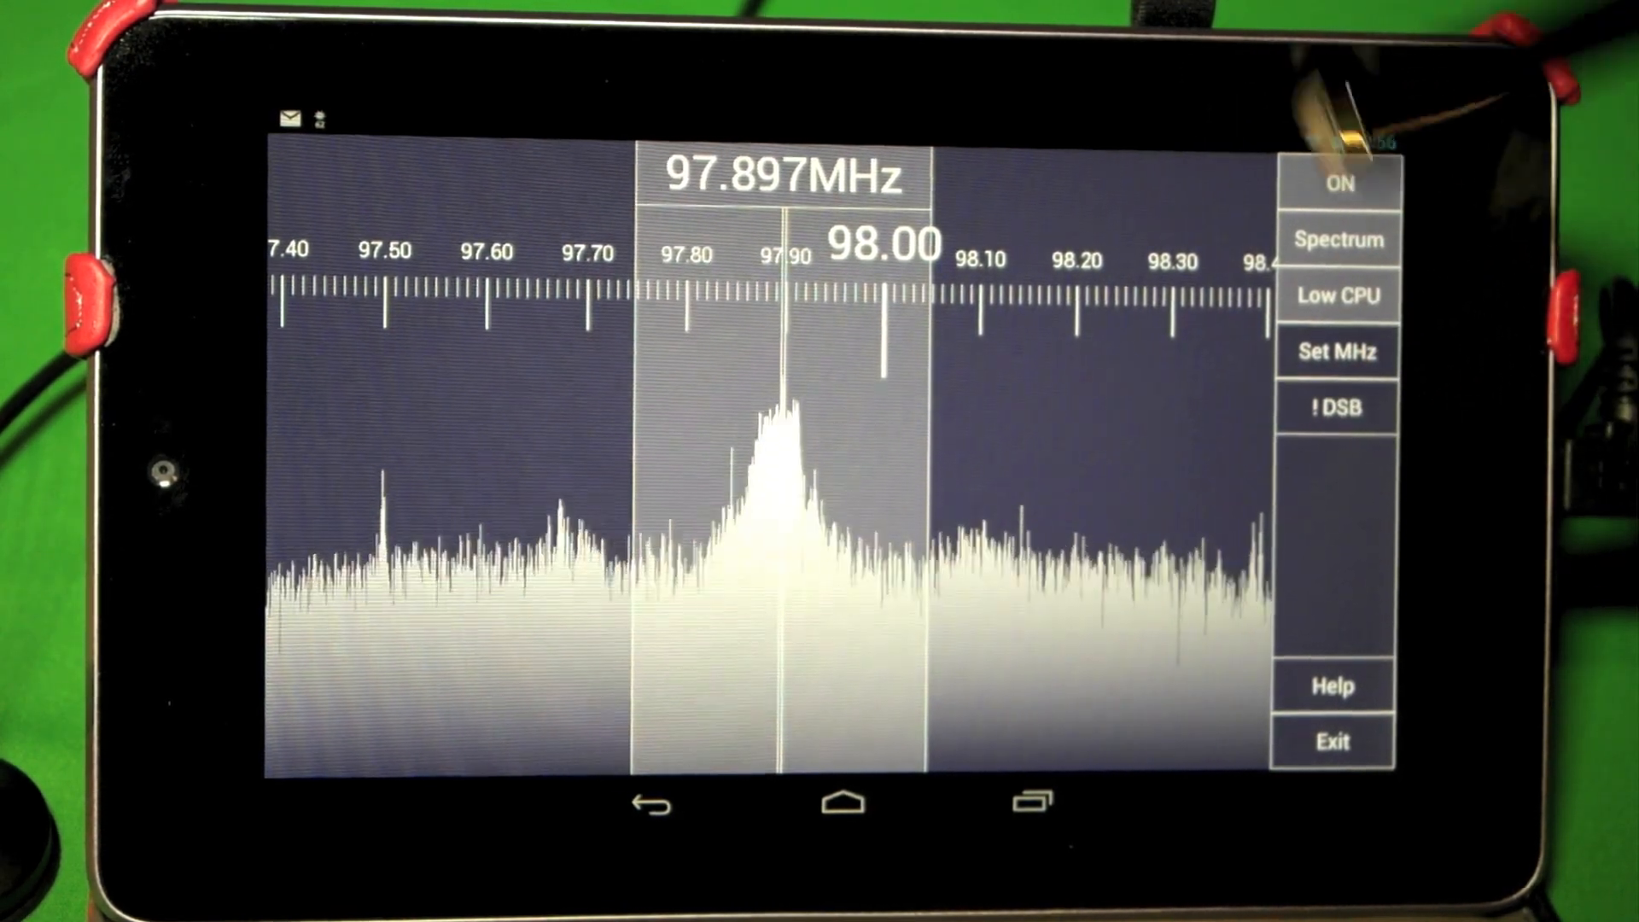